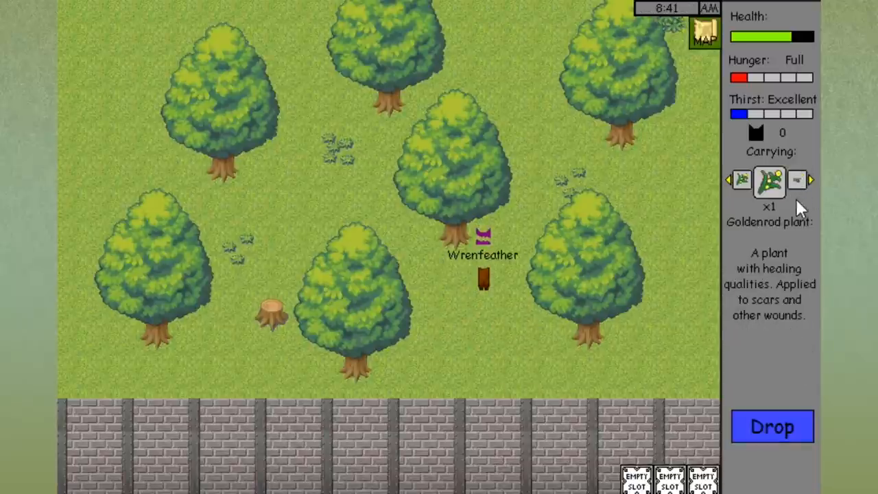
Switch Wrenfeather's carried item so she holds a dead mouse at the prey pile
left_click(771, 425)
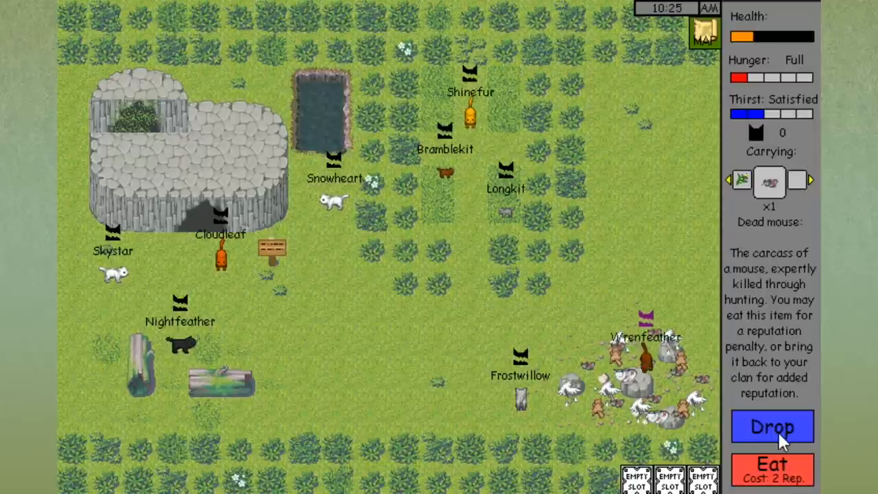
Drop the mouse onto the camp prey pile before heading out to Roseheart and Dragonsoul
left_click(772, 425)
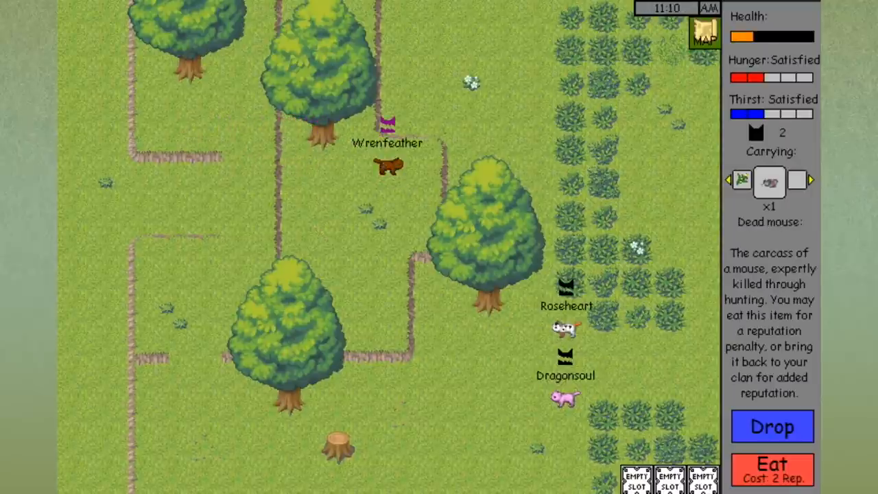
Drop the carried items in the forest, leaving the goldenrod plant on the ground
left_click(772, 426)
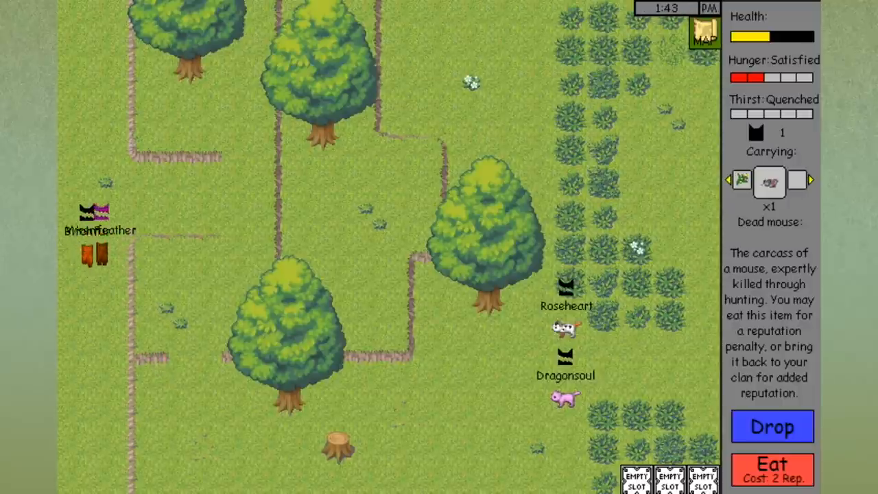
left_click(773, 425)
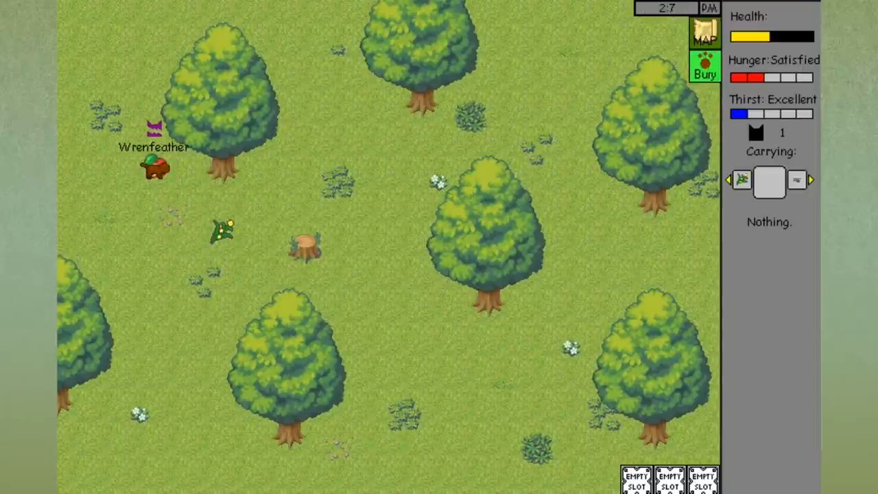
Put down the apple and carry the goldenrod plant to Quickheart's clearing
left_click(771, 181)
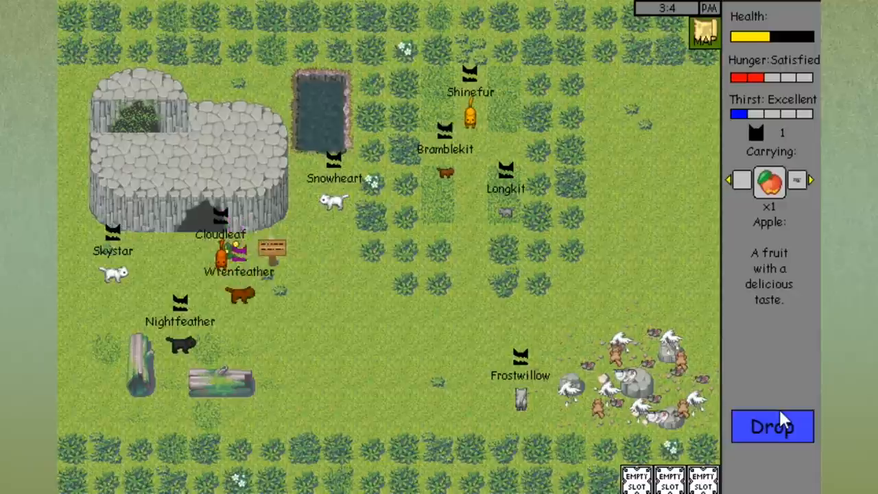
left_click(772, 425)
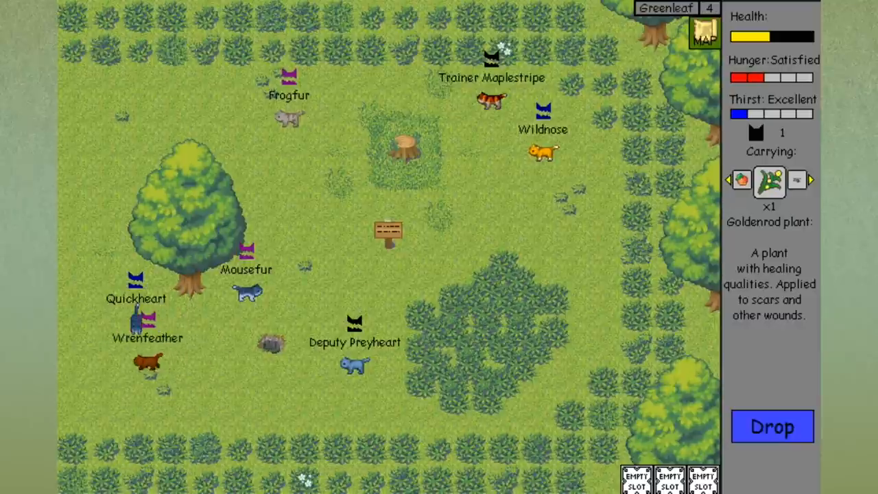
Put down the goldenrod plant and other items near Quickheart, ending up with the dead mouse
left_click(772, 425)
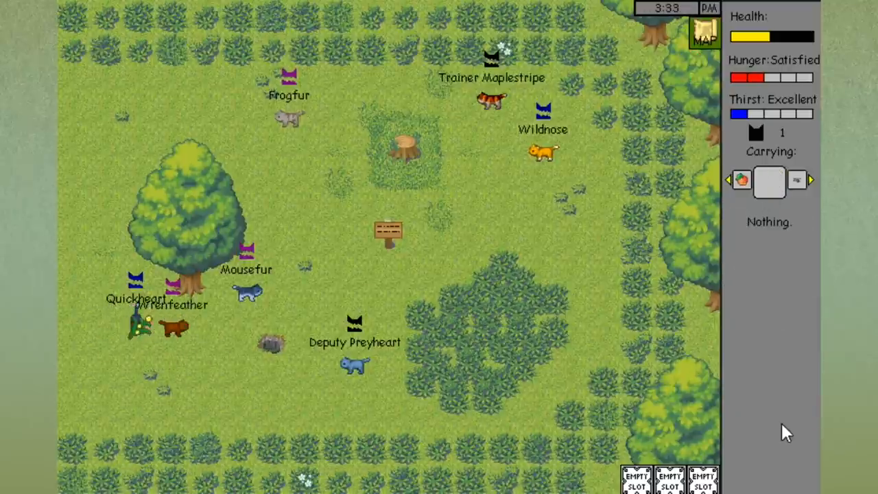
left_click(769, 181)
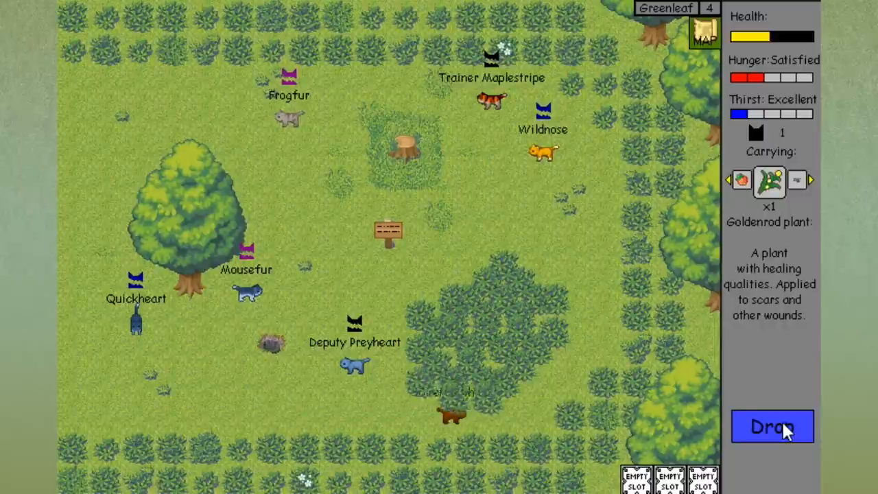
left_click(772, 426)
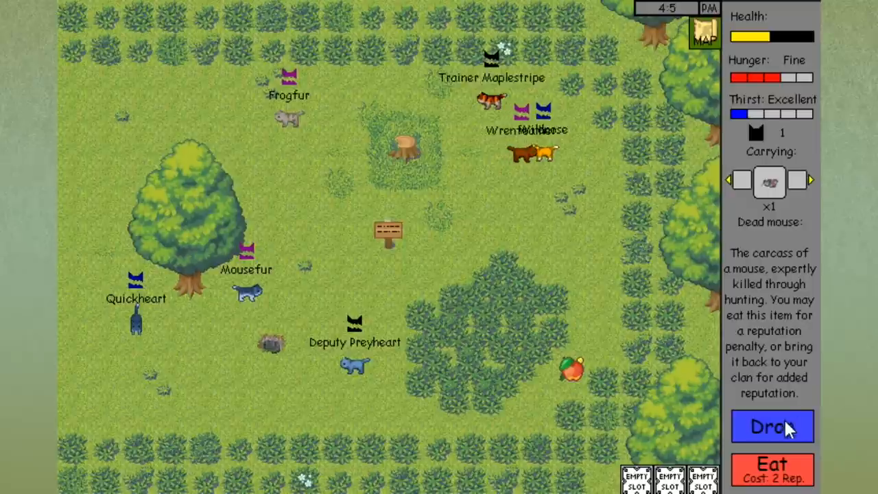
left_click(772, 425)
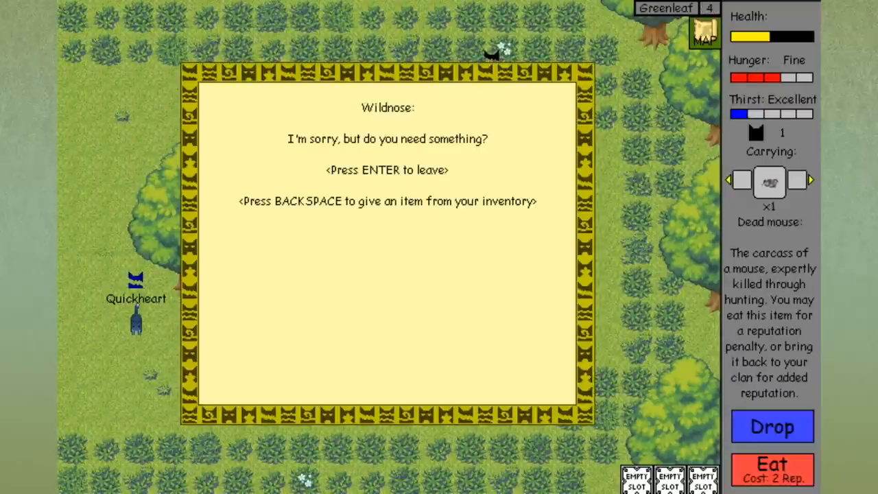
Give the dead mouse to Wildnose and end the conversation
key("backspace")
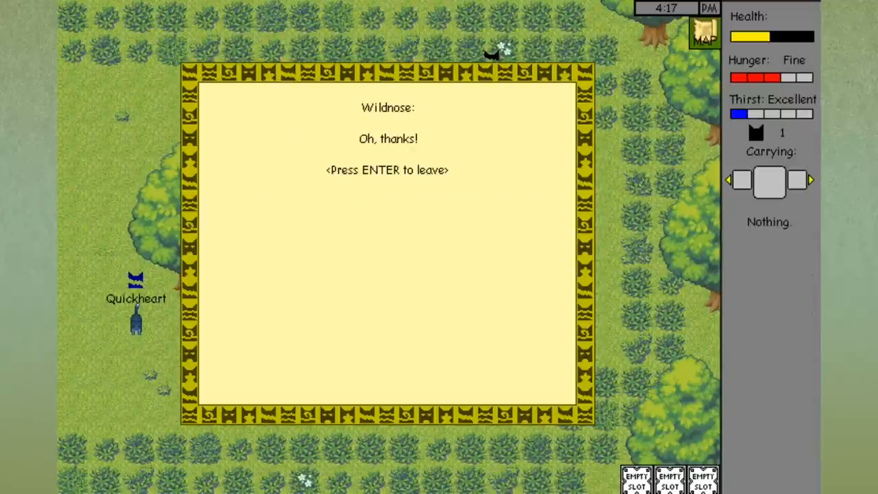
key("enter")
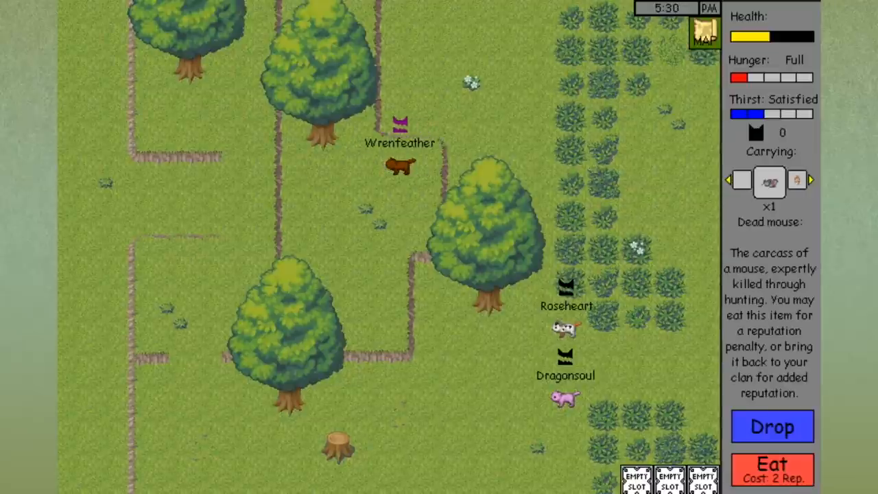
Drop the carried item, then use the button under the Map icon back in the Greenleaf clearing
left_click(772, 426)
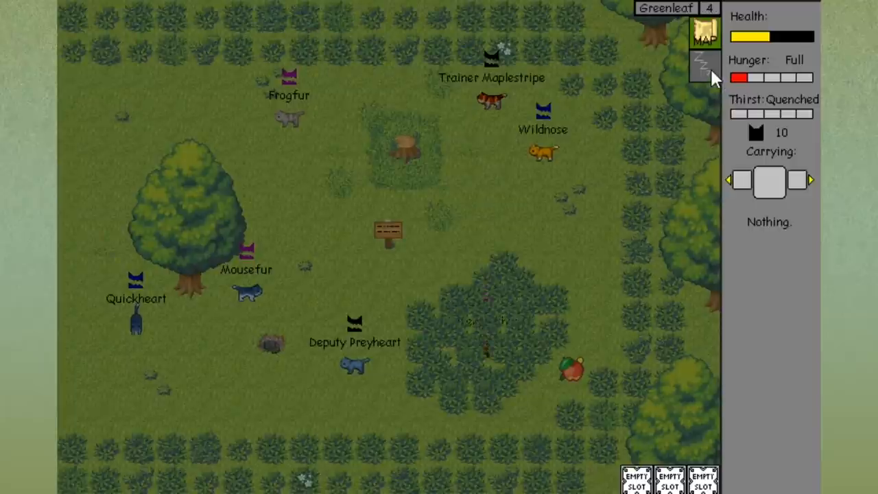
left_click(702, 66)
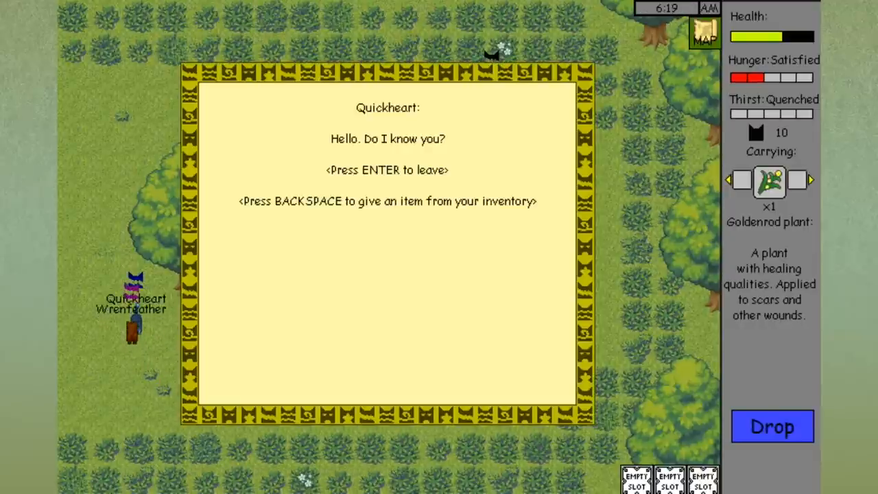
Give the goldenrod plant to Quickheart and close her reply
key("backspace")
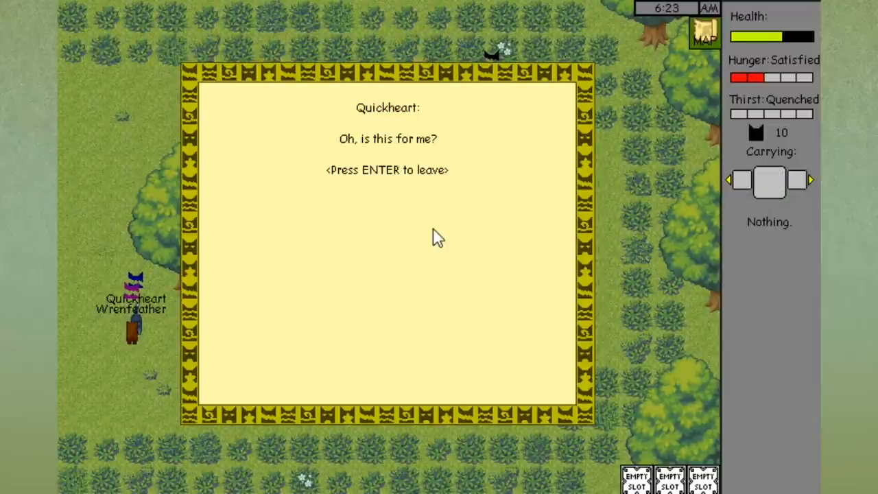
key("enter")
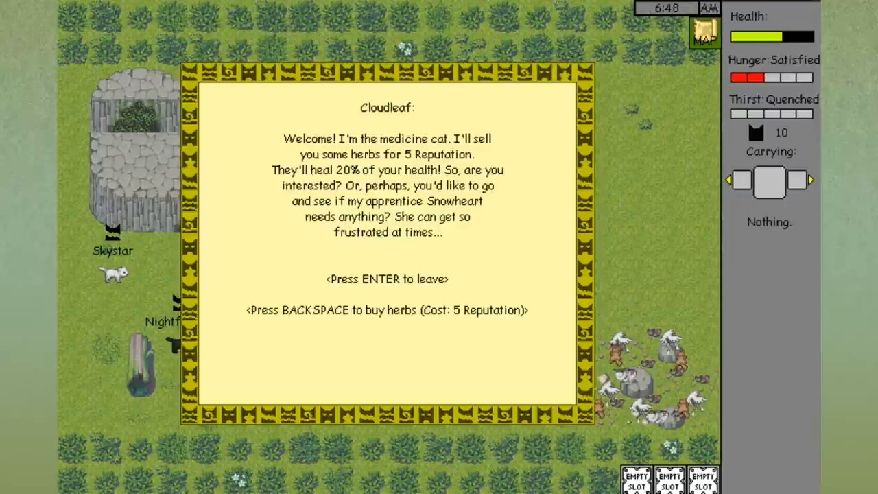
Leave Cloudleaf without buying herbs and keep Shinefur's feather and Snowheart's Horsetail quests going
key("backspace")
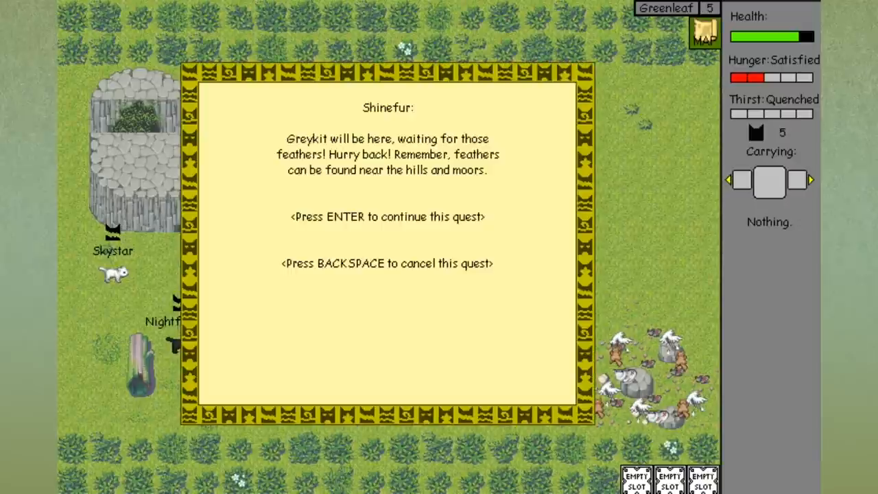
key("enter")
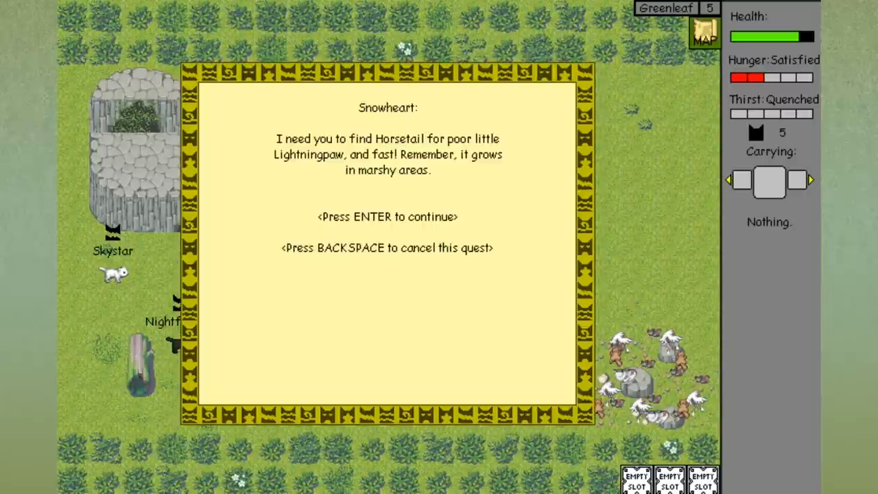
key("enter")
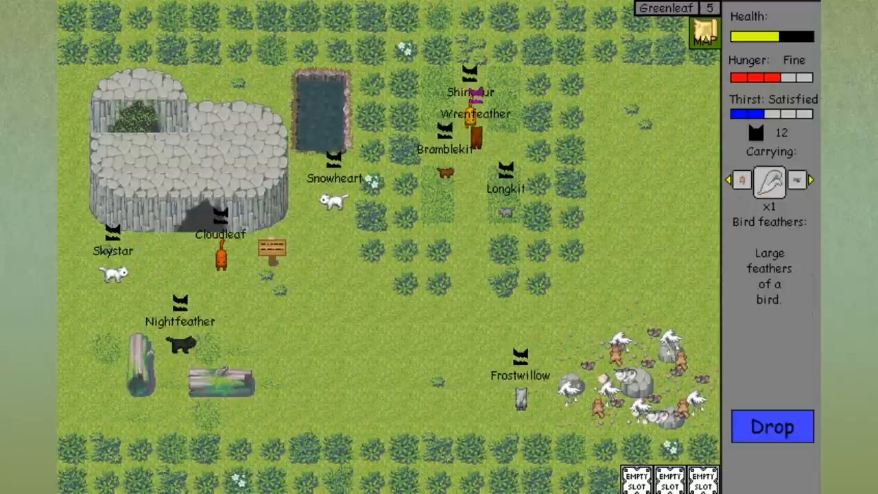
Hand the bird feathers to Shinefur, raising reputation to 15
left_click(773, 426)
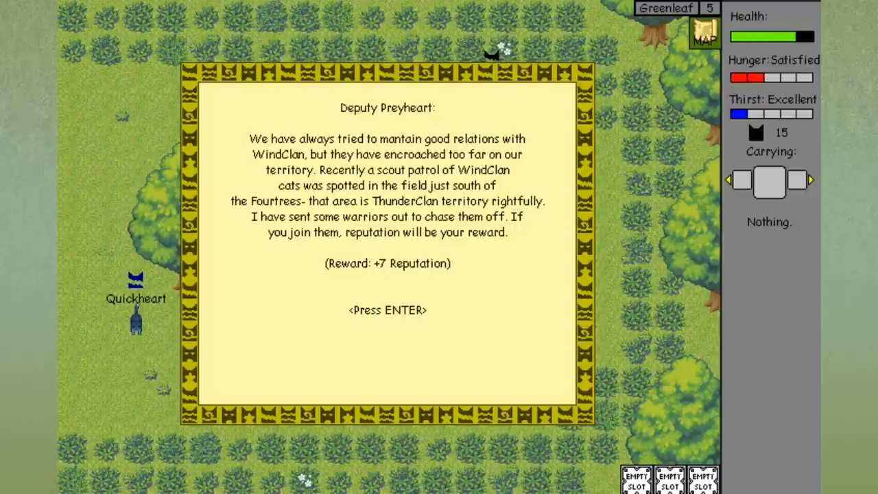
Dismiss Preyheart's patrol message and read the signpost showing 9 more battle quests needed
key("enter")
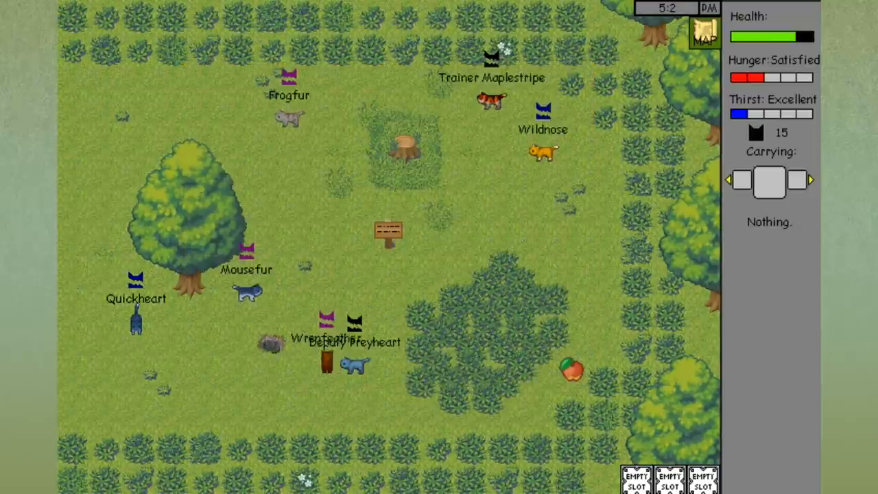
left_click(386, 232)
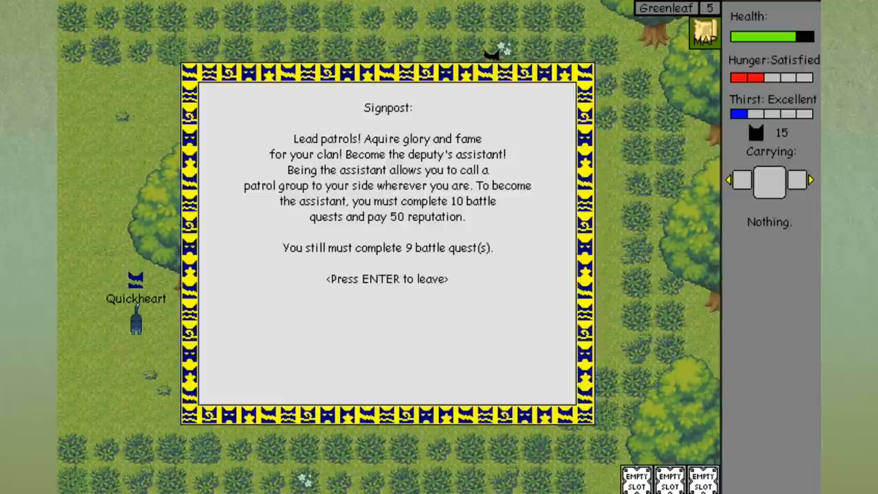
key("enter")
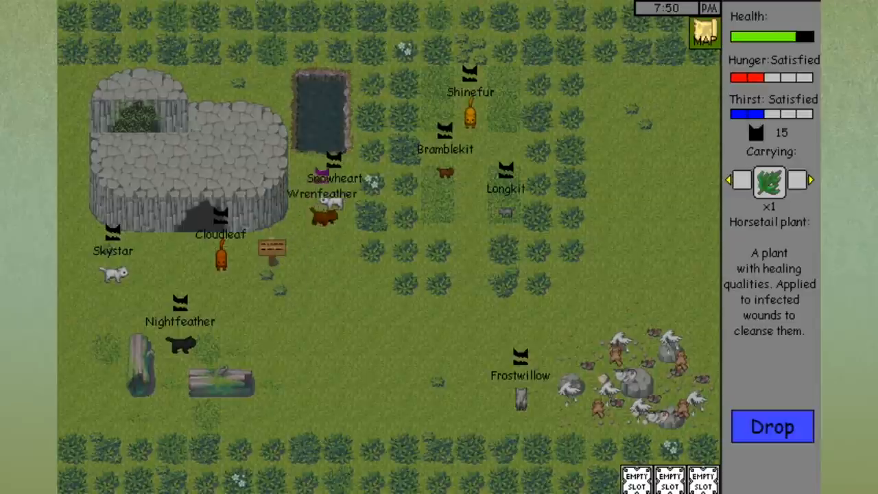
Hand the horsetail plant to Snowheart and dismiss her goldenrod request
left_click(773, 425)
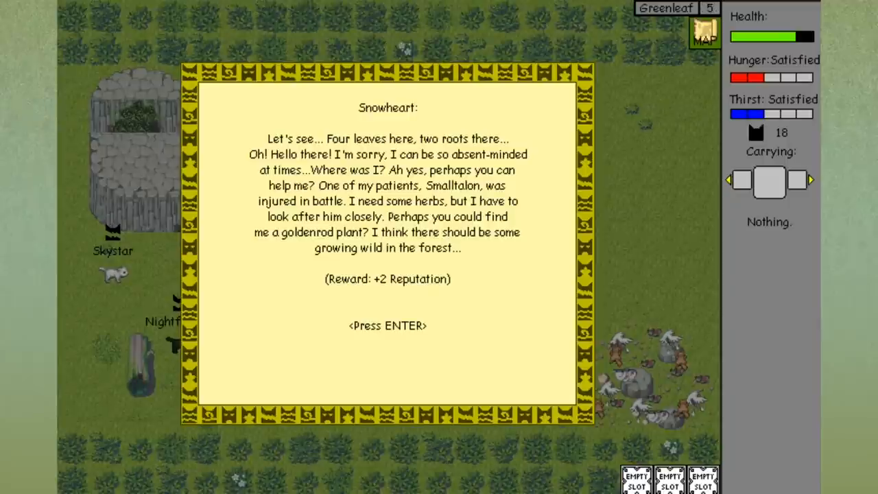
key("enter")
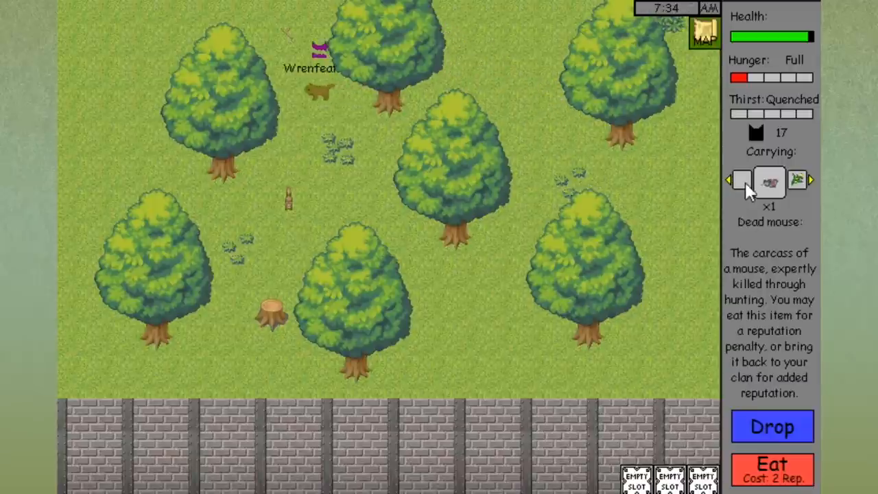
Cycle the carried-item display while holding the dead mouse in the forest
left_click(773, 426)
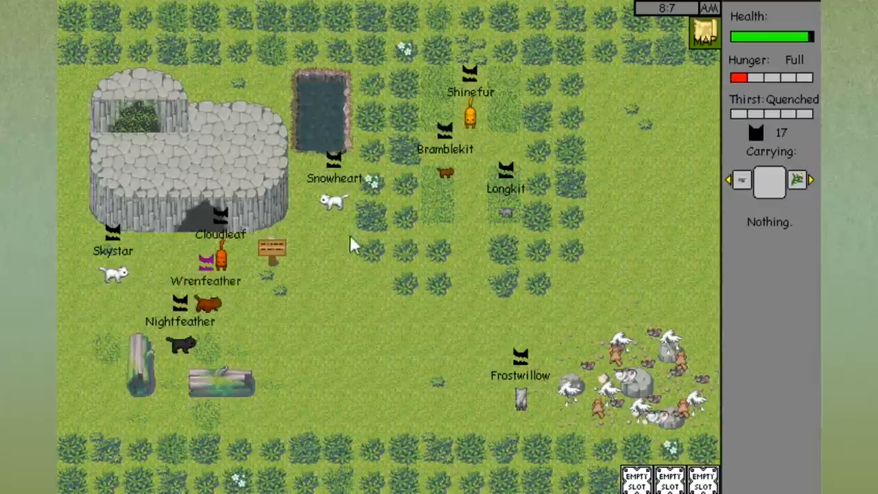
Walk to the camp's fresh-kill pile and drop the dead mouse there
left_click(771, 181)
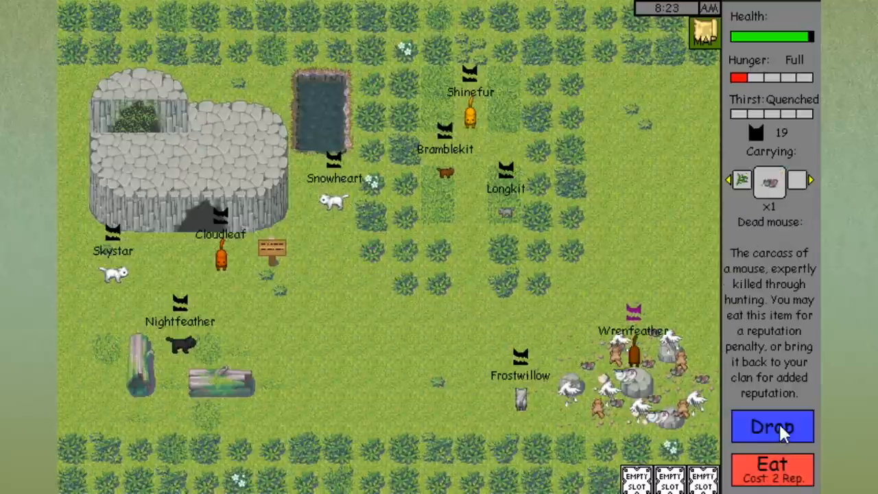
left_click(774, 426)
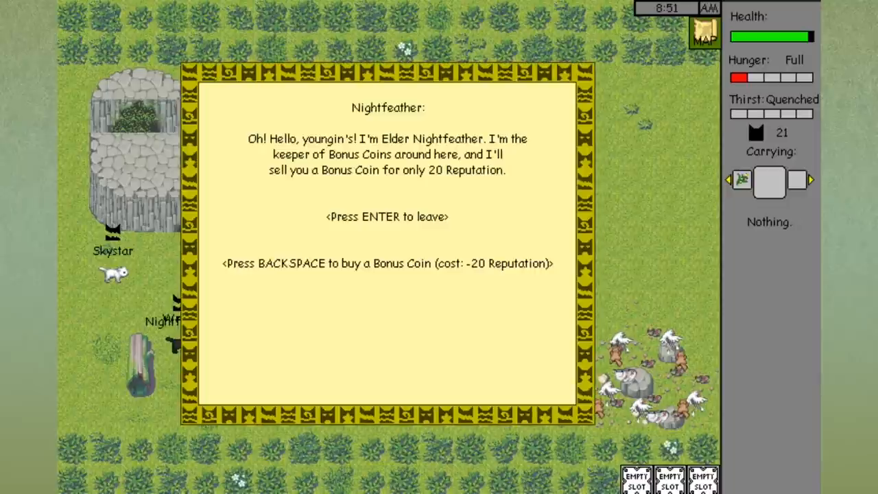
Buy a Bonus Coin from Elder Nightfeather for 20 reputation
key("backspace")
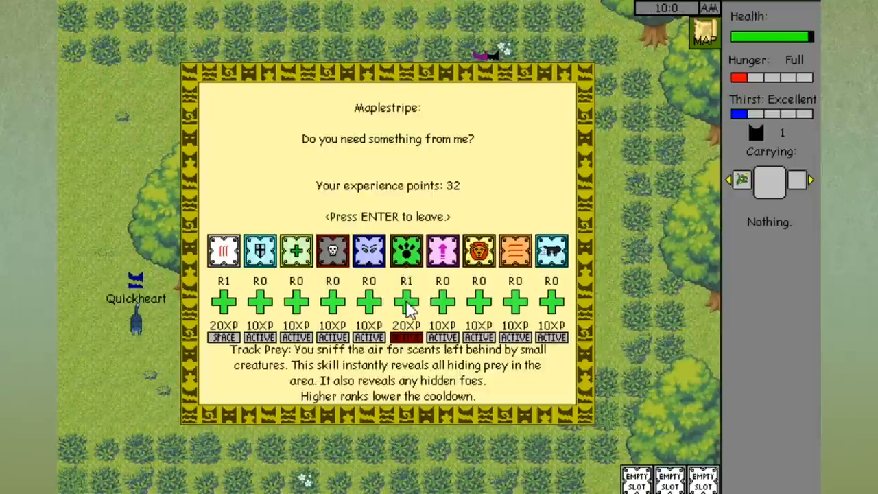
Rank up Track Prey, then raise Sprint to rank 1 for 10 XP in Maplestripe's skill screen
left_click(406, 302)
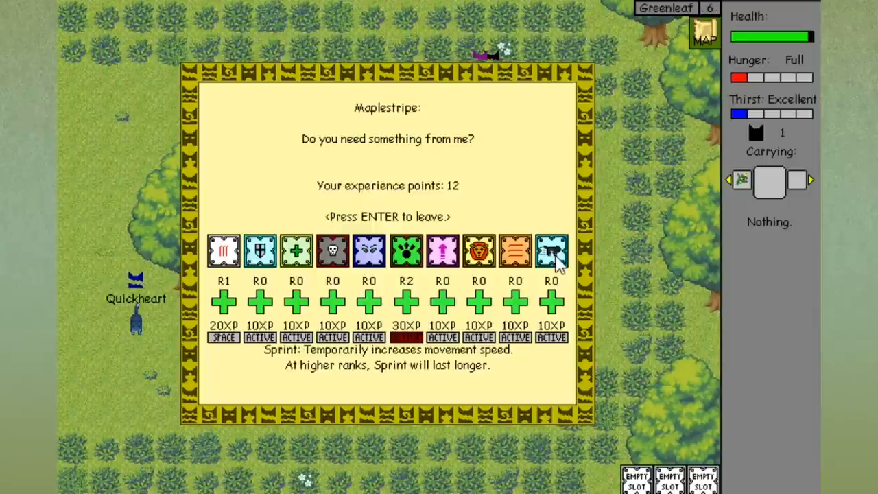
mouse_move(514, 254)
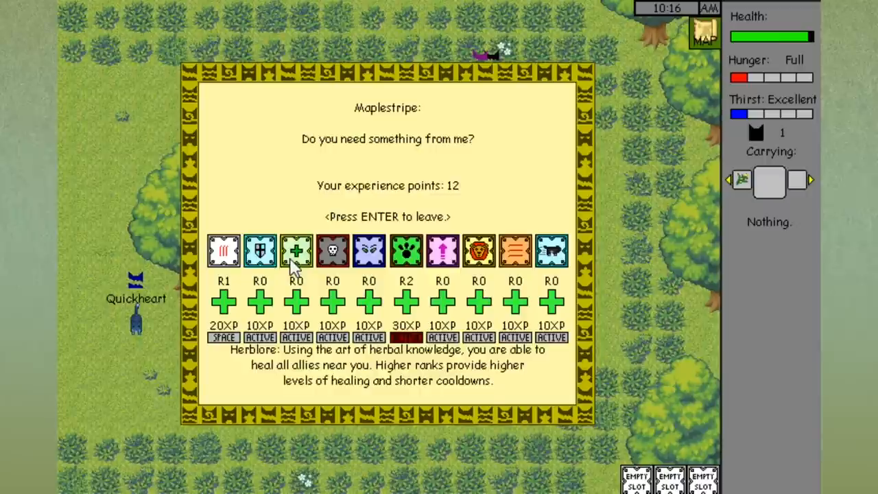
mouse_move(228, 263)
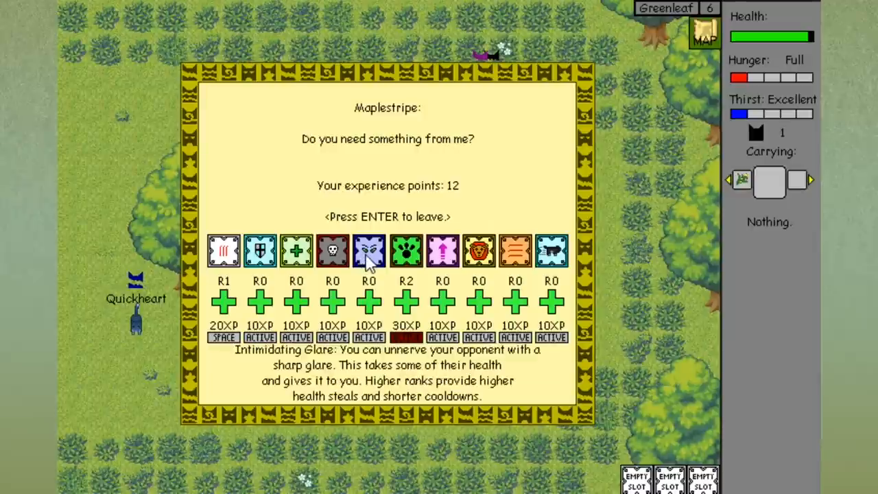
mouse_move(516, 252)
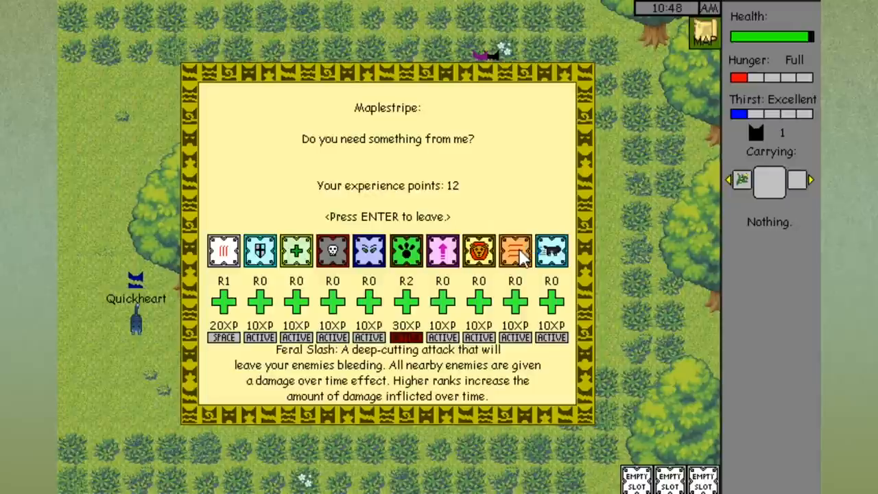
mouse_move(550, 313)
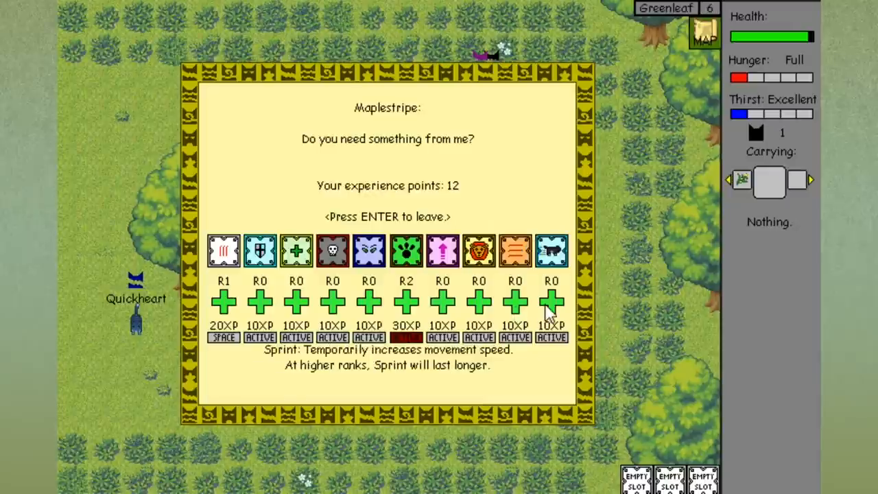
mouse_move(479, 252)
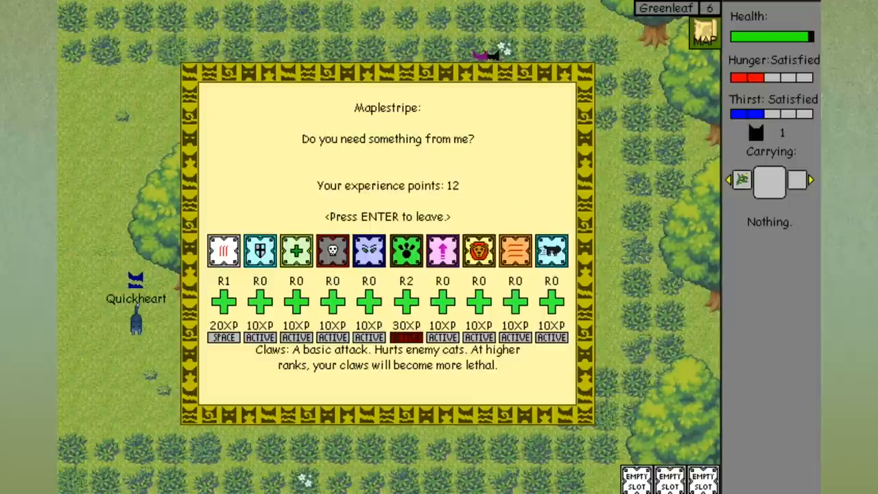
mouse_move(552, 302)
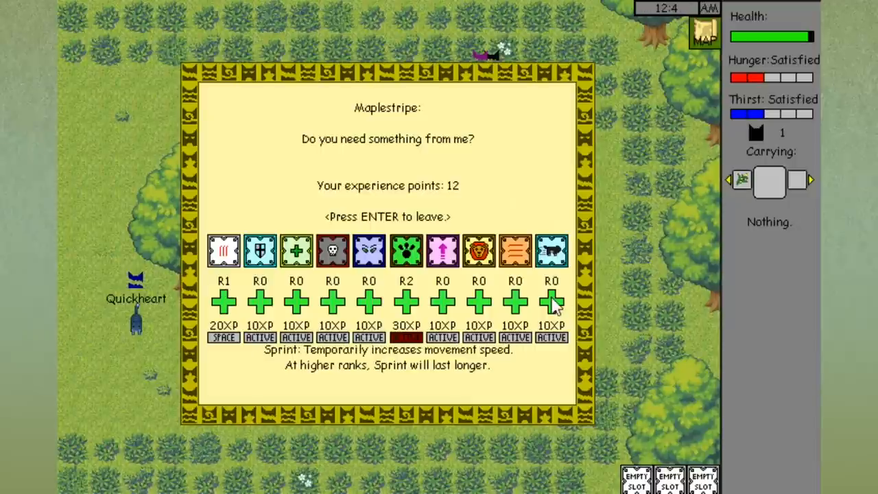
left_click(551, 301)
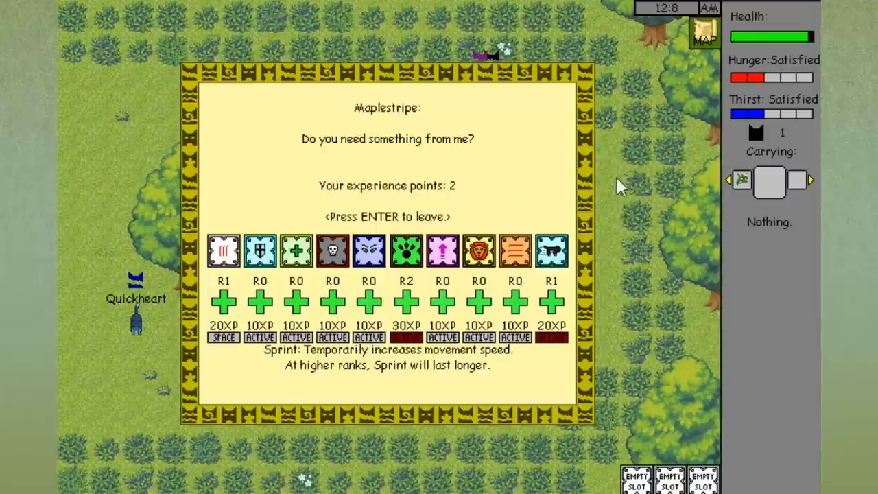
Leave Maplestripe, give the Goldenrod plant to Quickheart and end her conversation
key("enter")
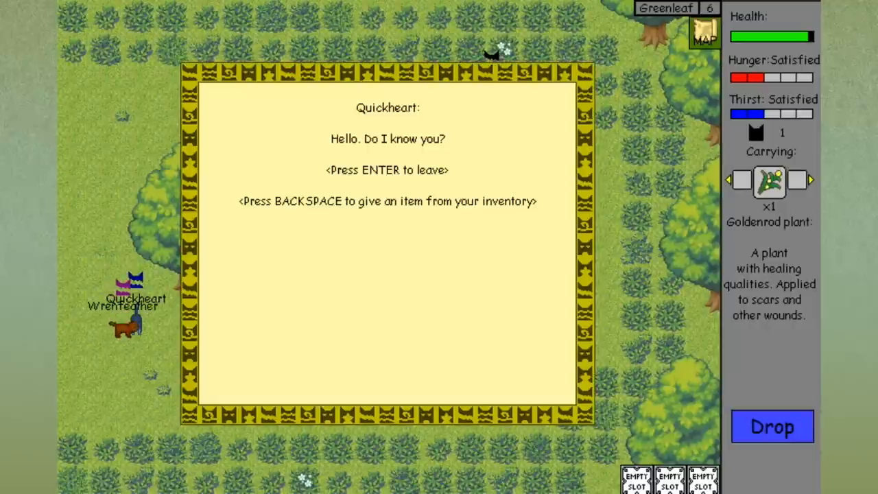
key("backspace")
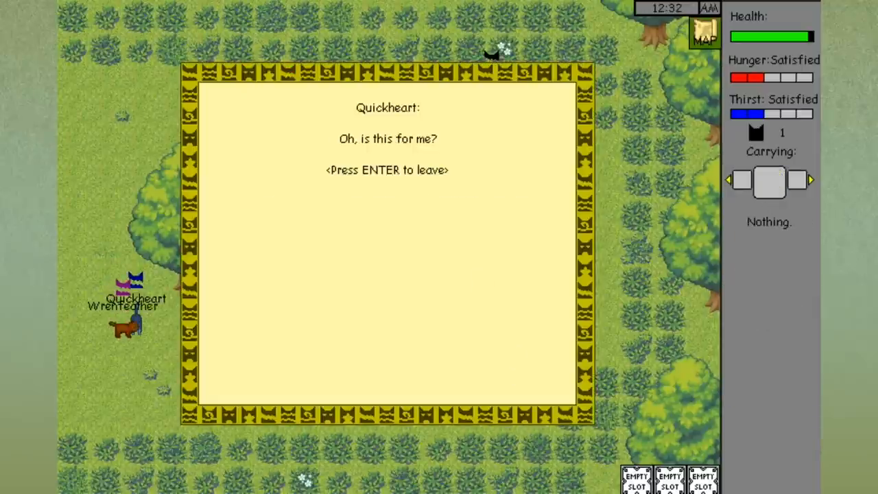
key("enter")
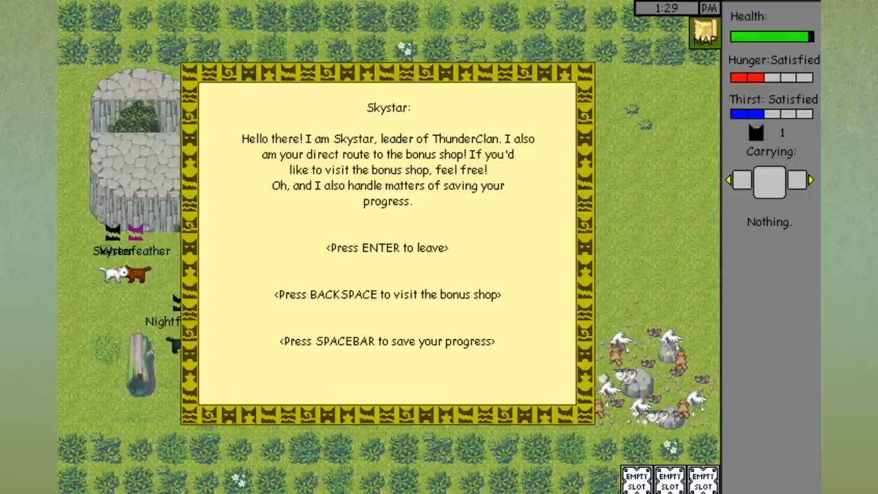
Visit Skystar's bonus shop from his greeting dialog
key("backspace")
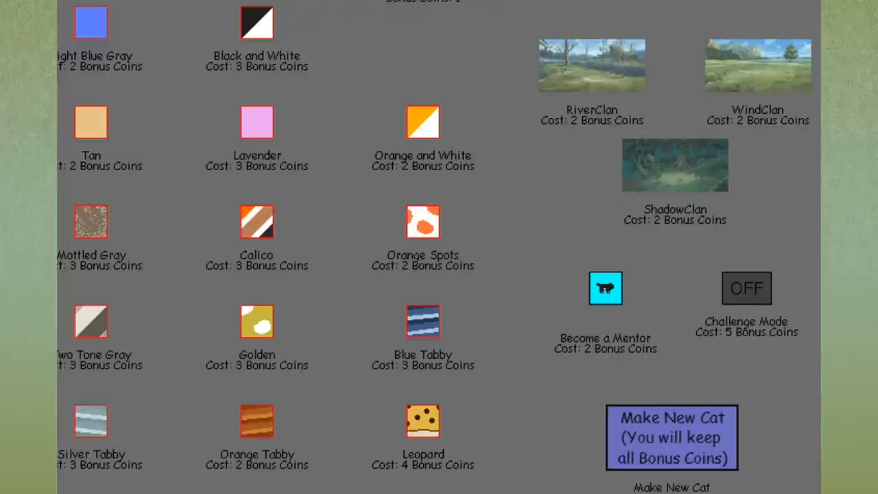
mouse_move(728, 477)
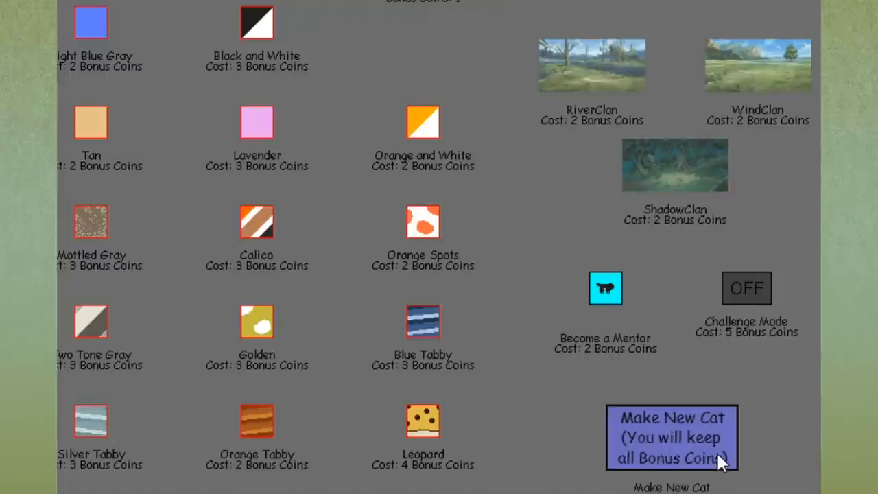